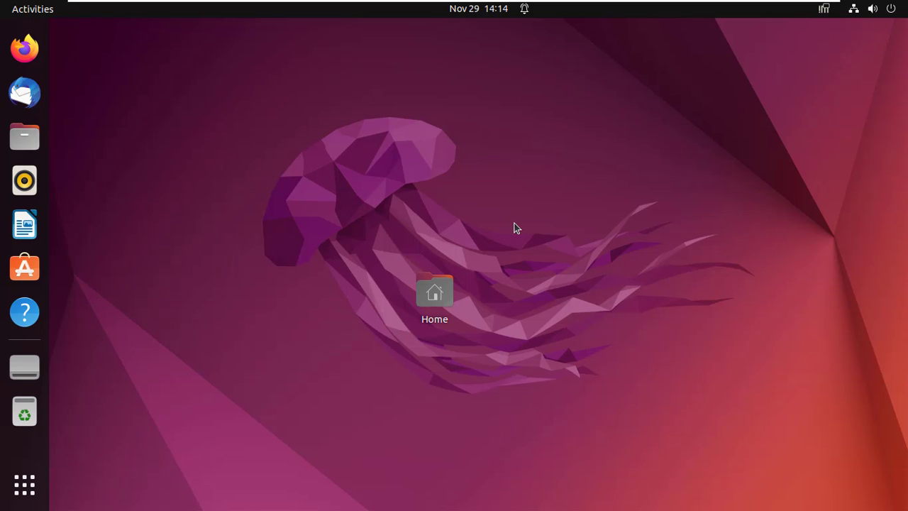
mouse_move(56, 434)
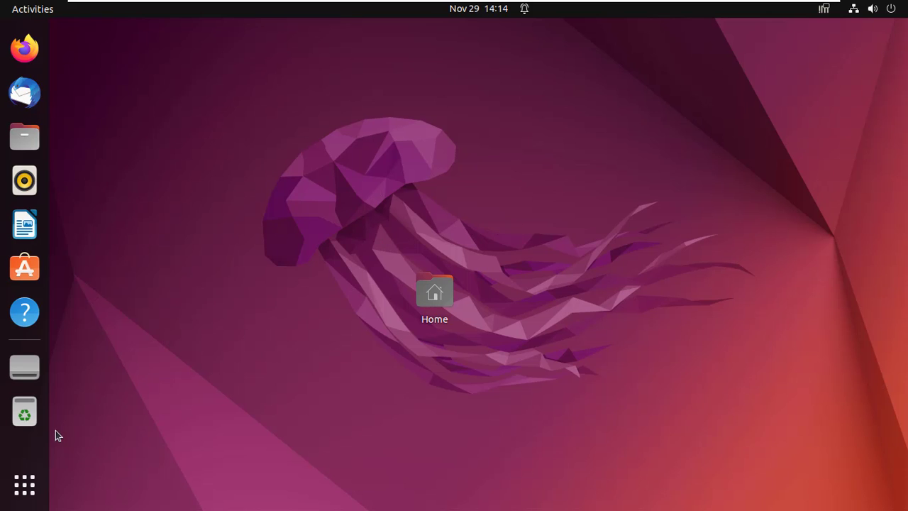
Launch a Terminal window from the Ubuntu applications grid.
click(24, 486)
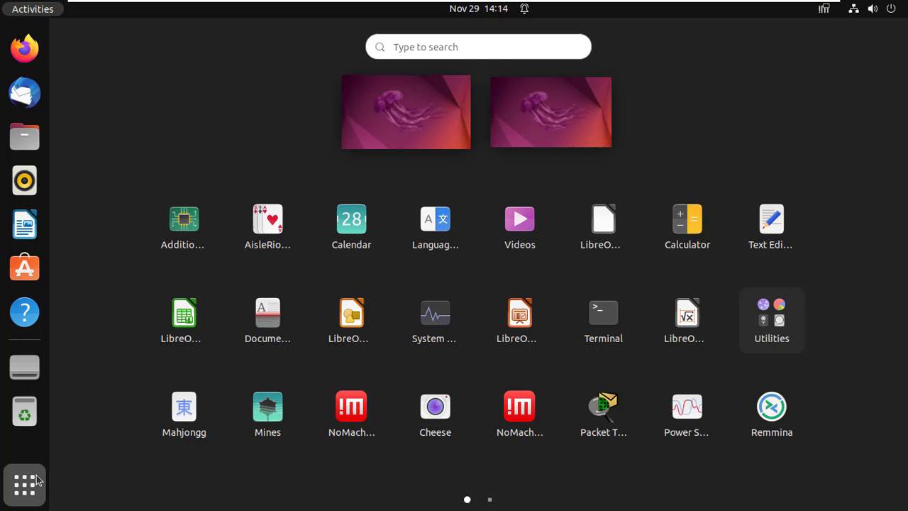
mouse_move(603, 319)
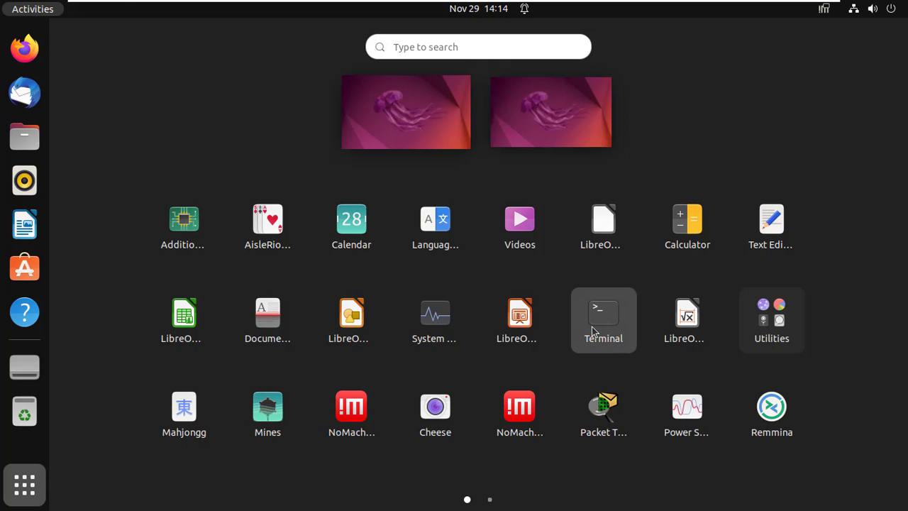
click(603, 320)
text(sudo nano /etc/hosts)
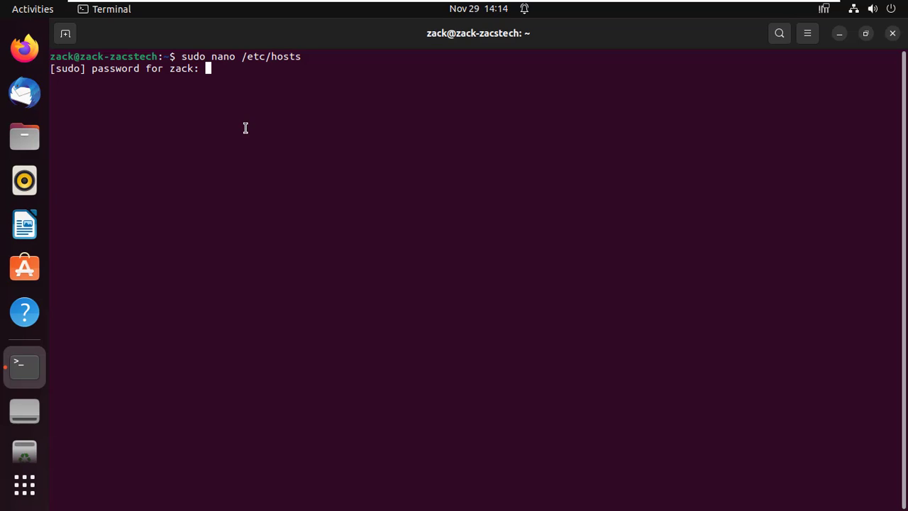
Add the line '192.48.9.2 zacstech.com' to /etc/hosts in nano and exit to the save prompt.
key(Return)
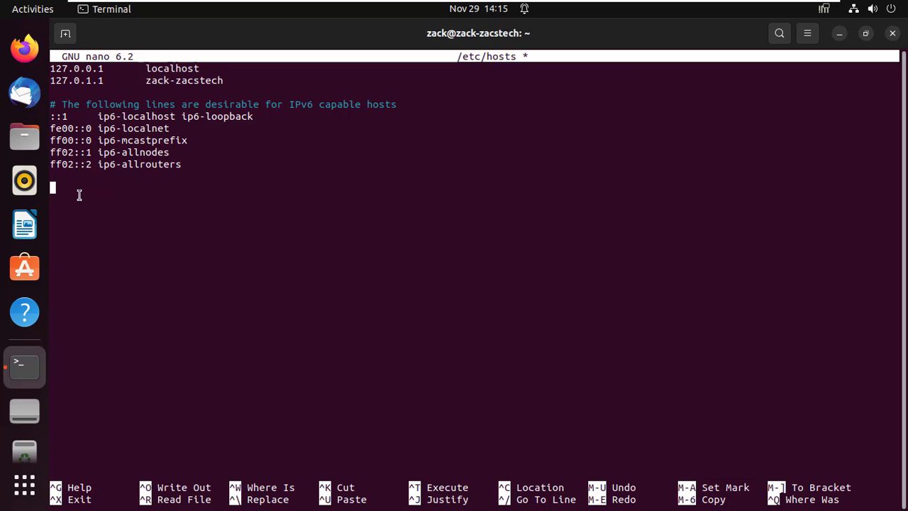
text(1)
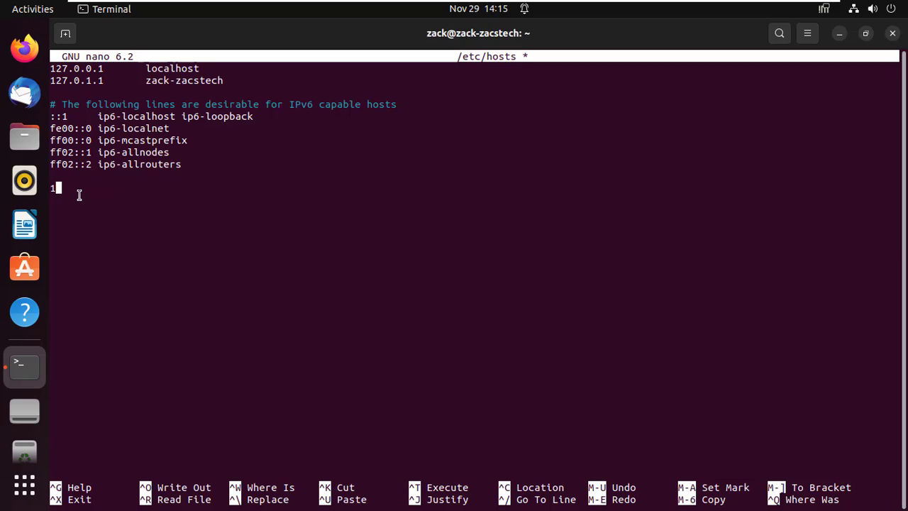
text(92.)
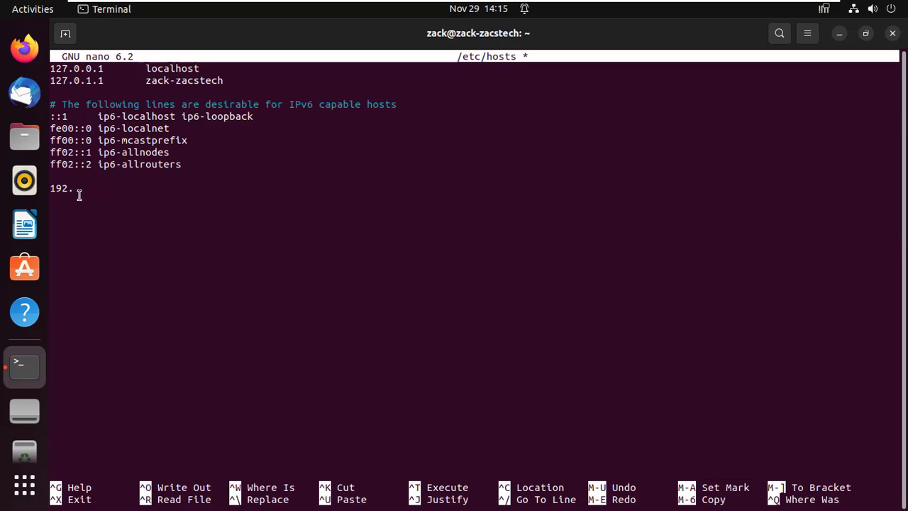
text(48)
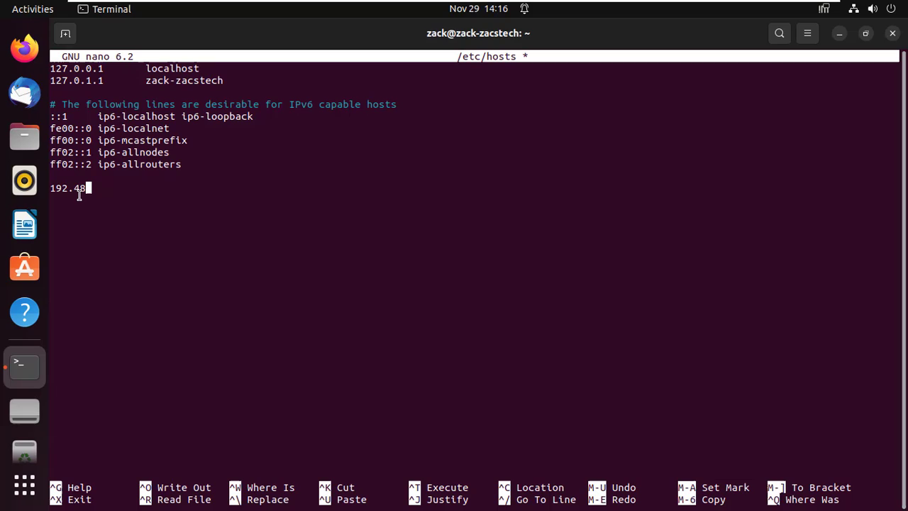
text(.9.)
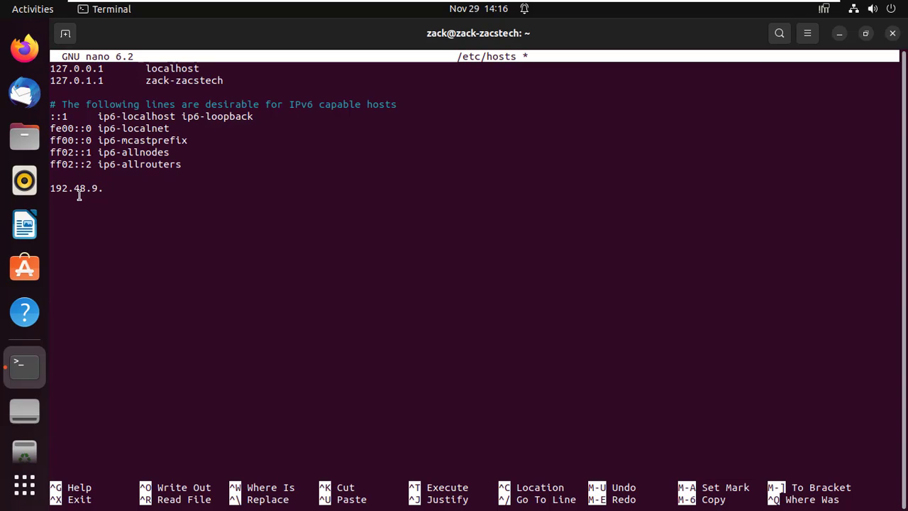
text(2)
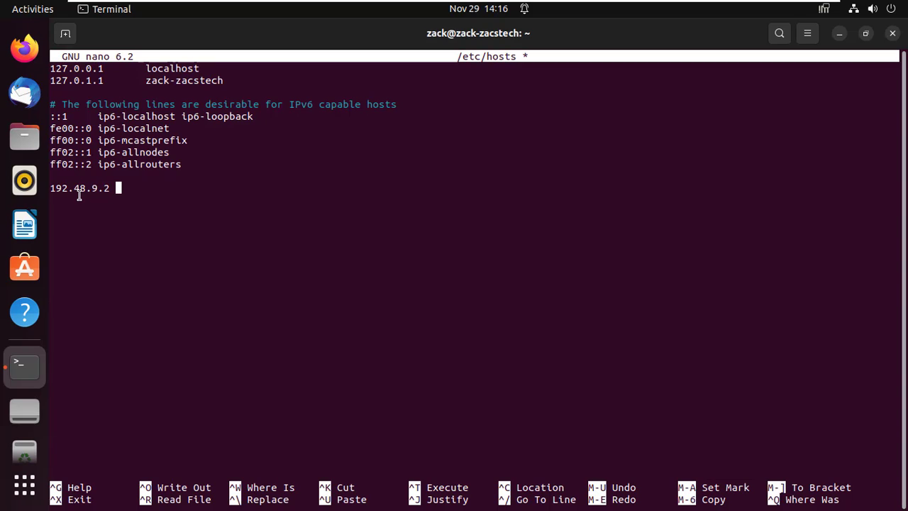
text(zacste)
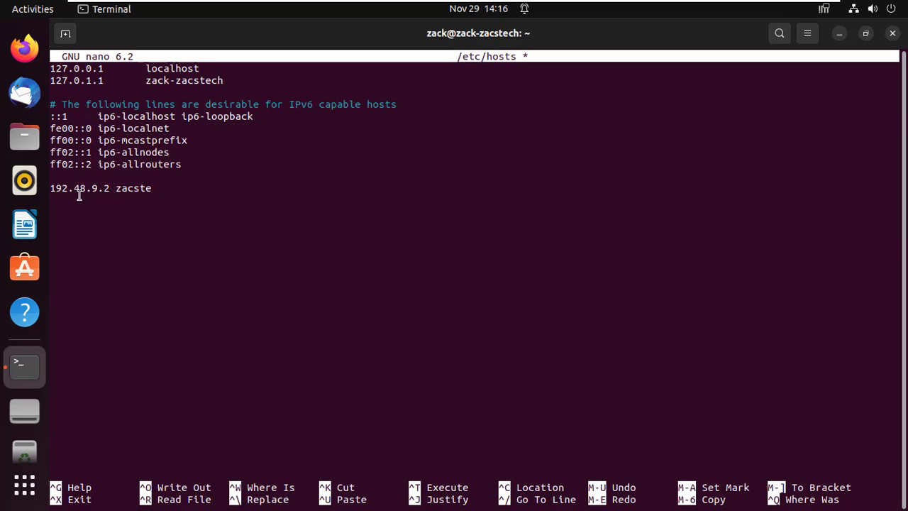
text(ch.)
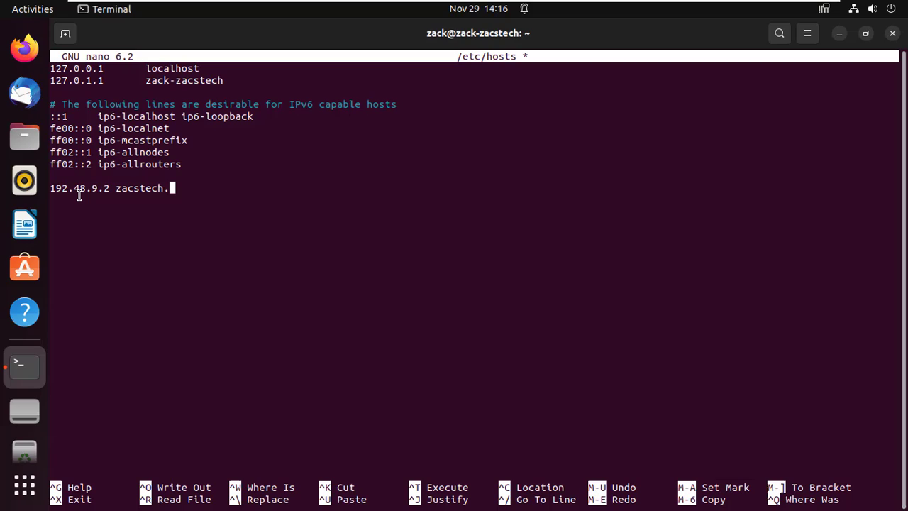
text(com)
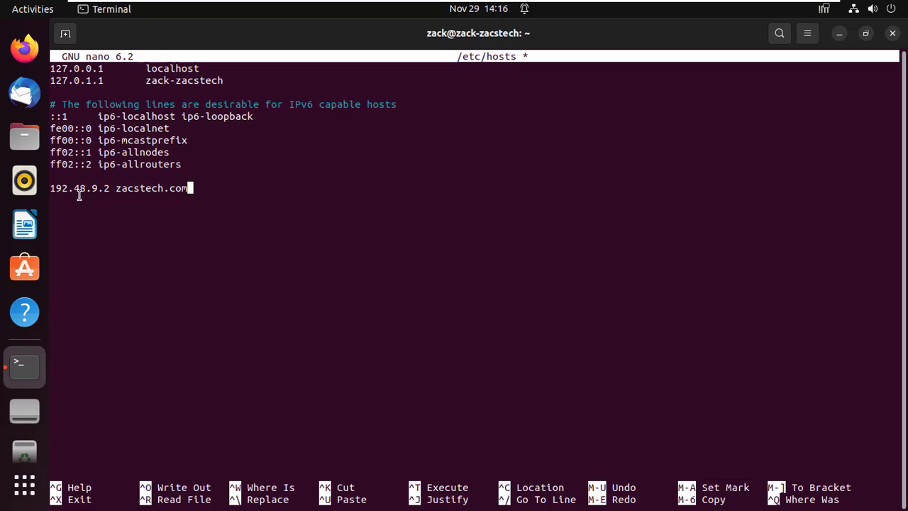
key(ctrl+x)
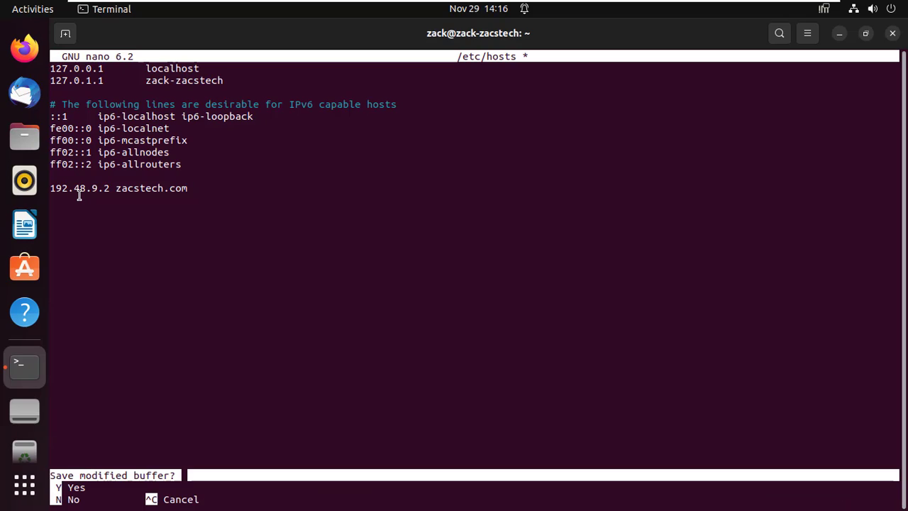
Save the change to /etc/hosts, then enter 'sudo nano /etc/hosts' again at the prompt.
key(y)
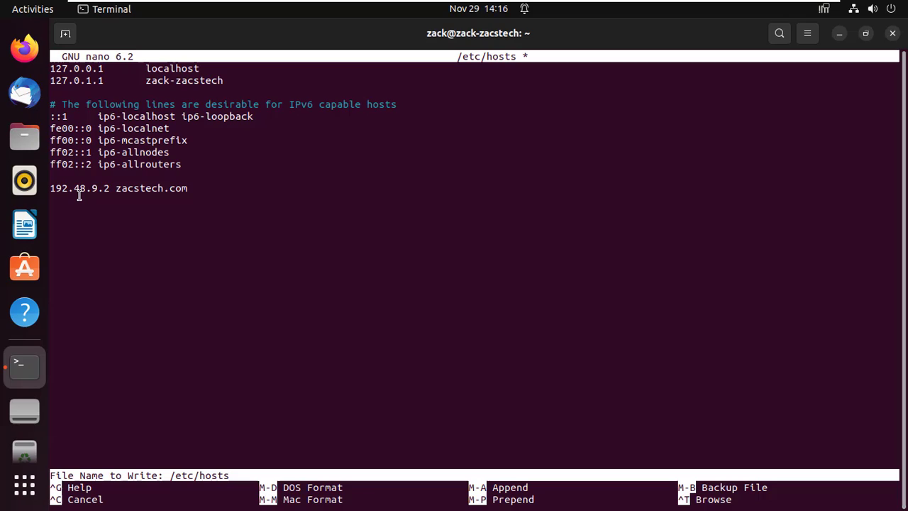
key(Return)
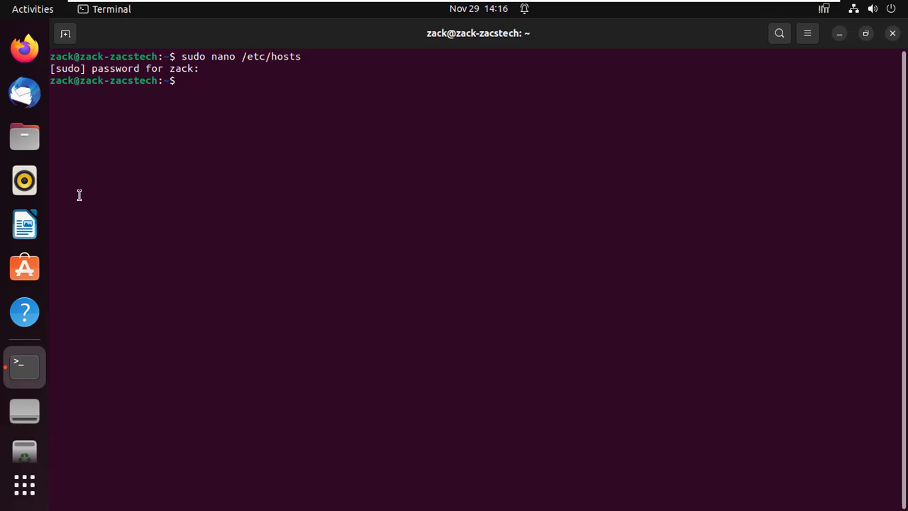
text(sudo nano /etc/hosts)
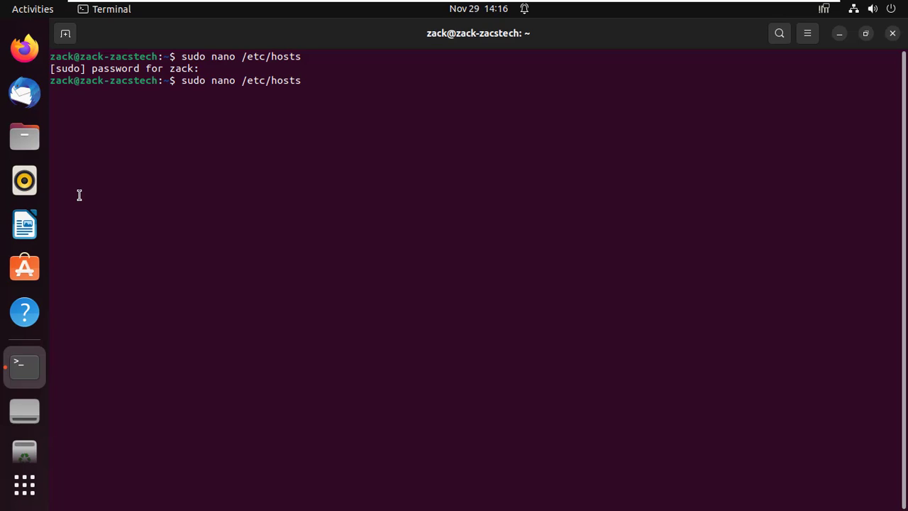